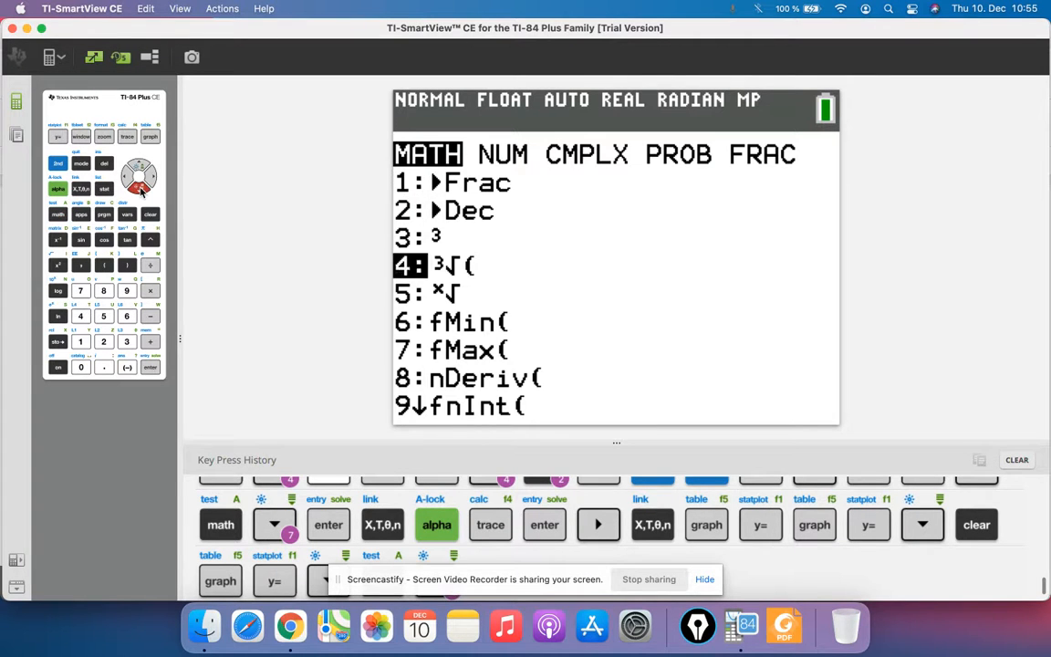
Enter Y2 = nDeriv(Y1, X, X) as the derivative of Y1.
left_click(151, 366)
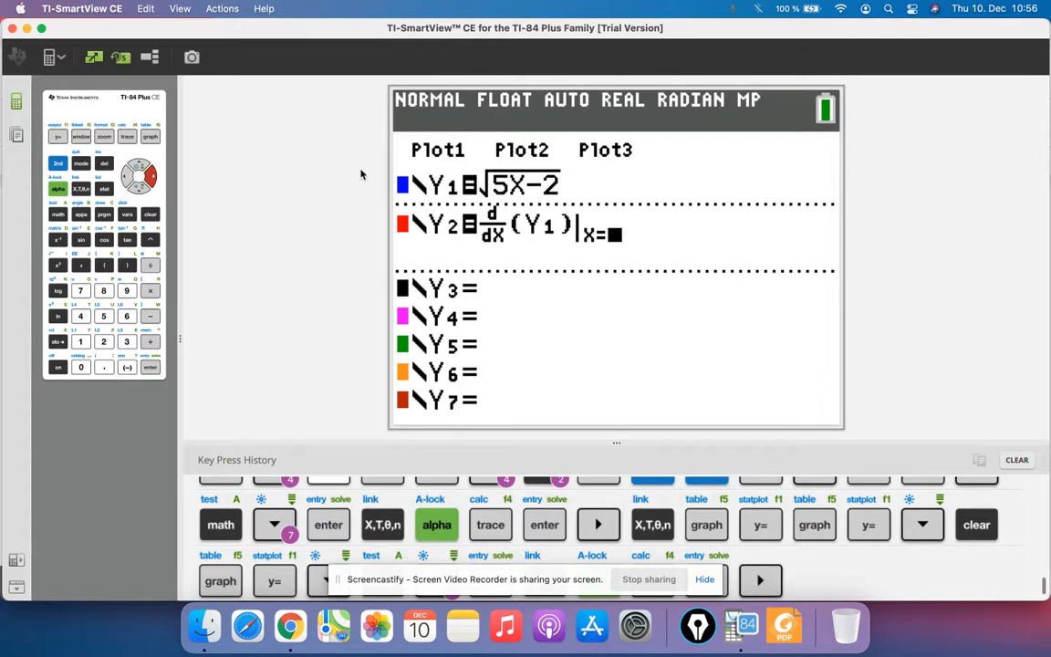
left_click(383, 524)
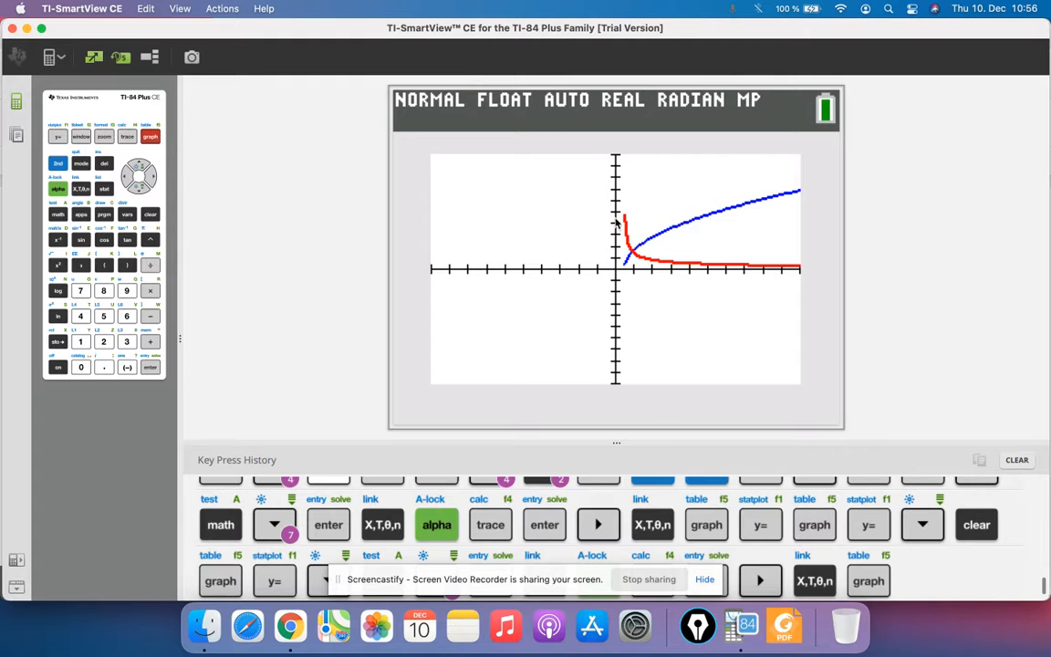
mouse_move(468, 337)
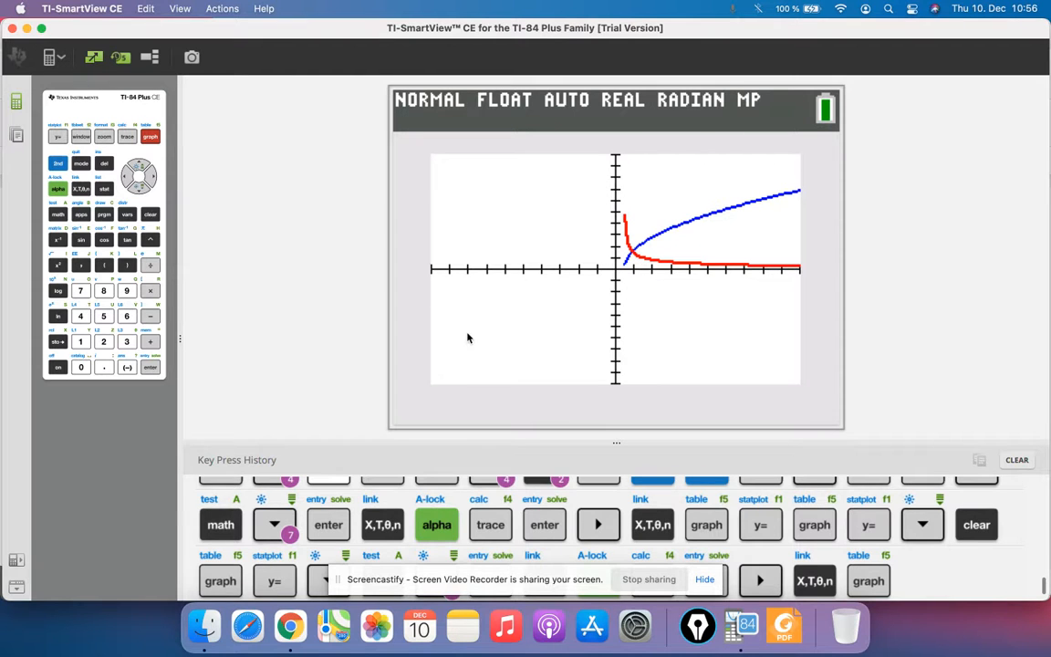
mouse_move(345, 235)
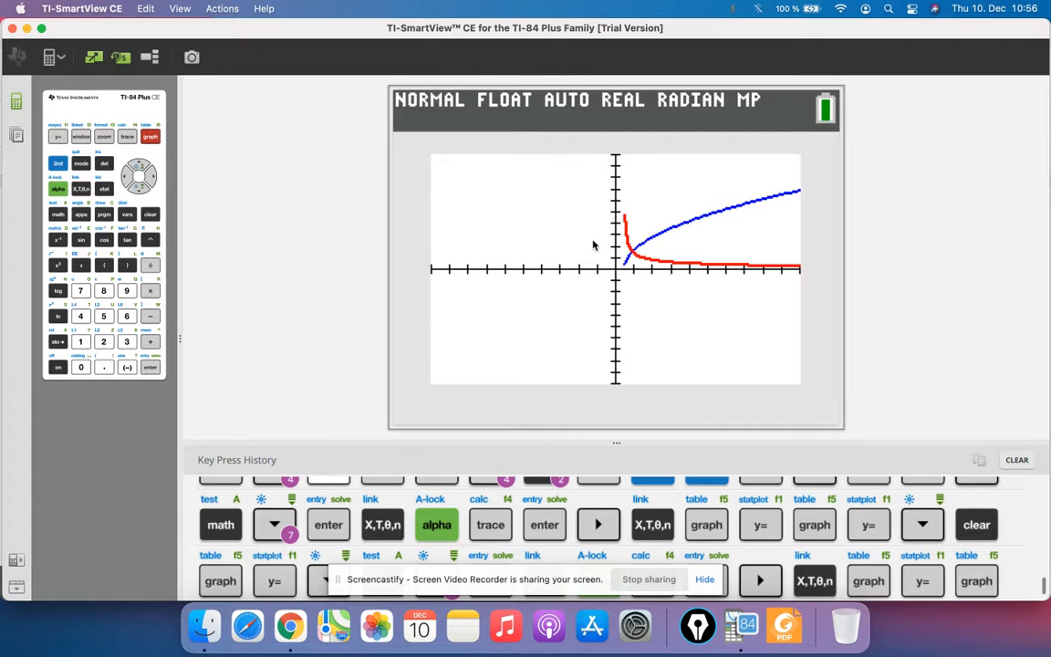
mouse_move(234, 178)
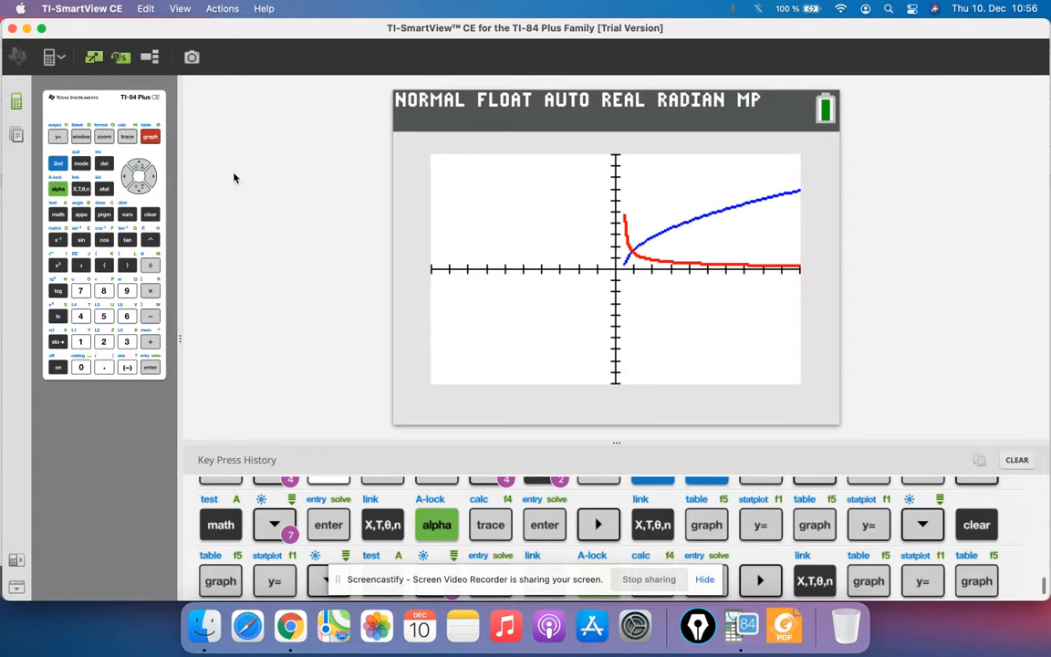
Return to the Y= editor after graphing Y1 and its derivative.
left_click(57, 136)
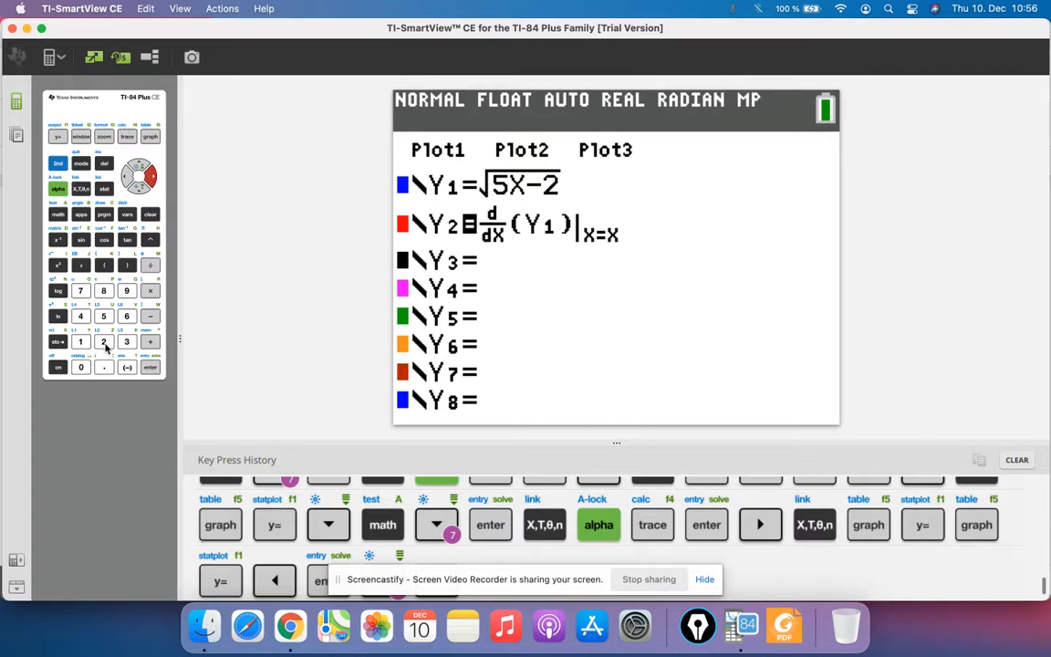
Set Y3 = 2 and graph it against the derivative.
left_click(103, 342)
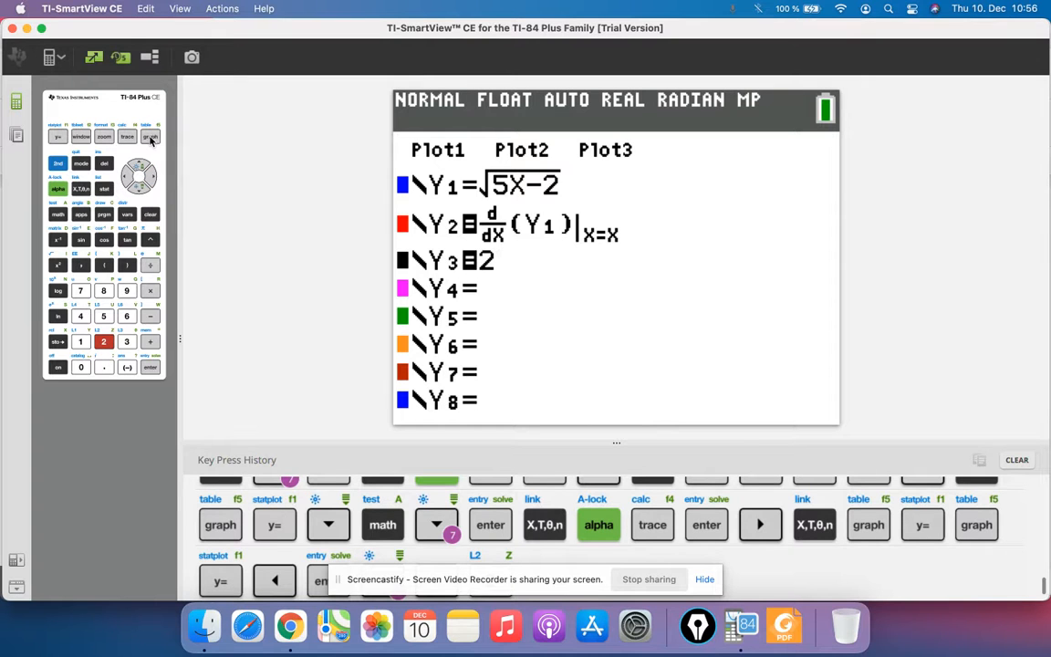
left_click(149, 136)
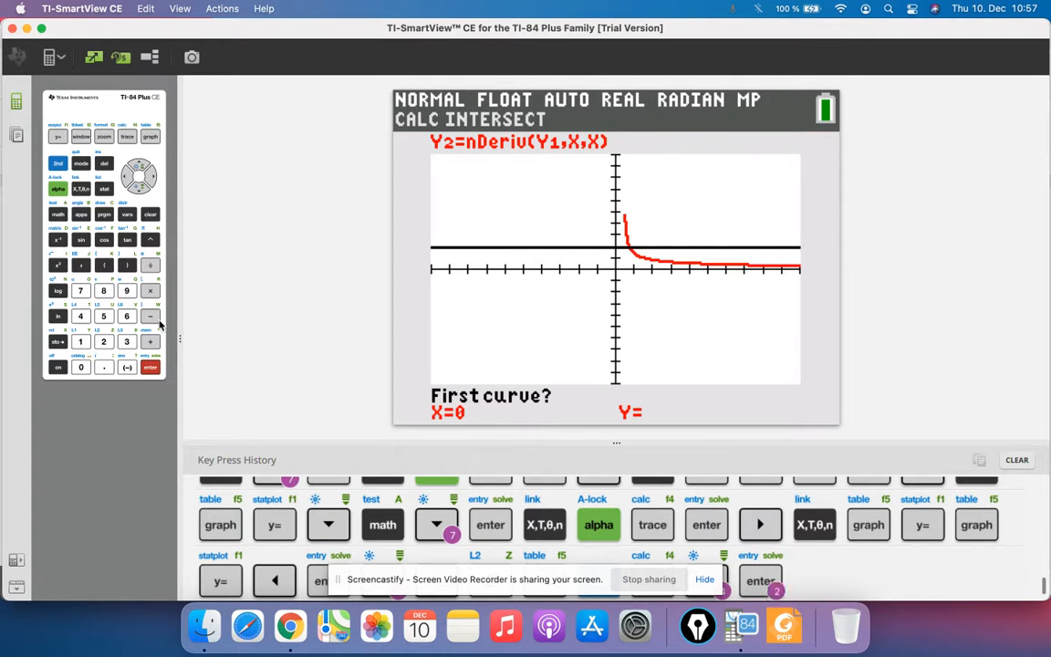
Select the derivative as the first curve for intersect, locating X≈0.7125, Y=2.
left_click(150, 169)
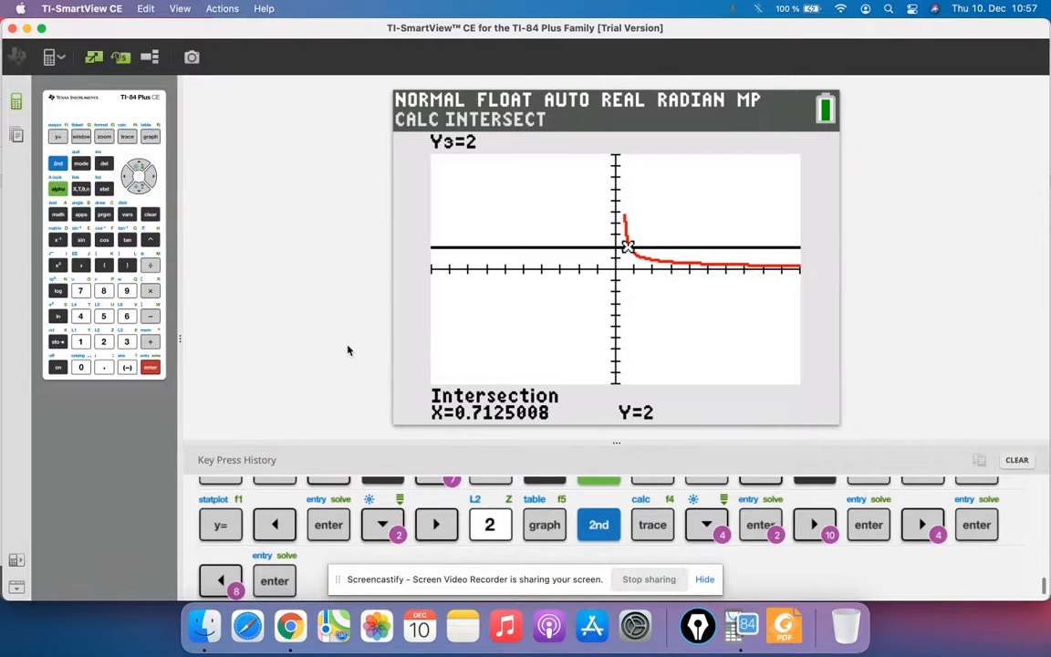
mouse_move(347, 278)
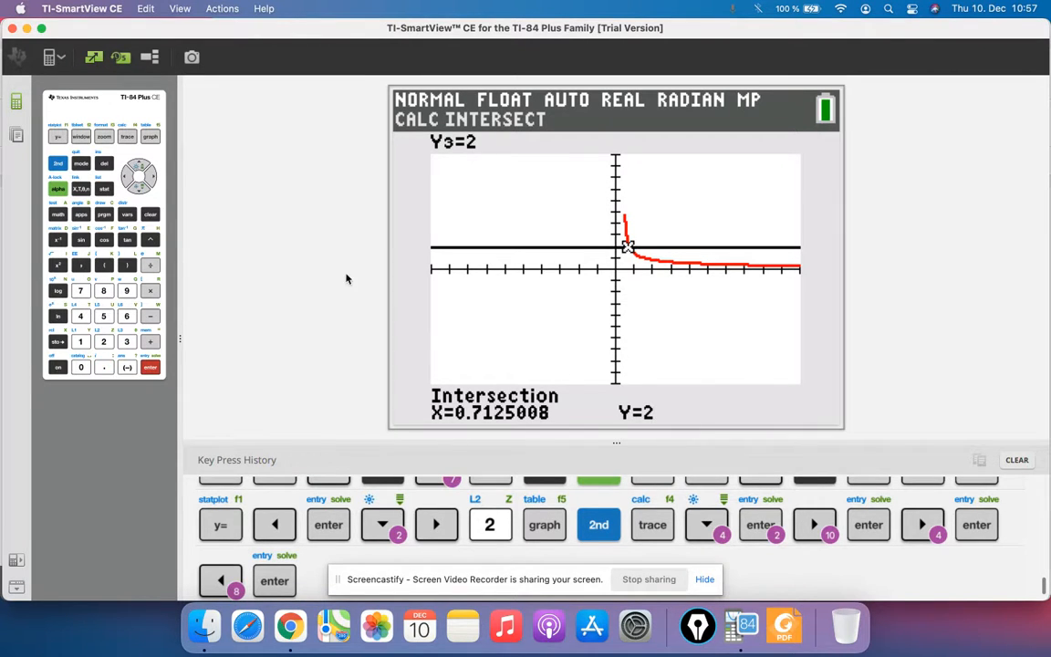
mouse_move(256, 265)
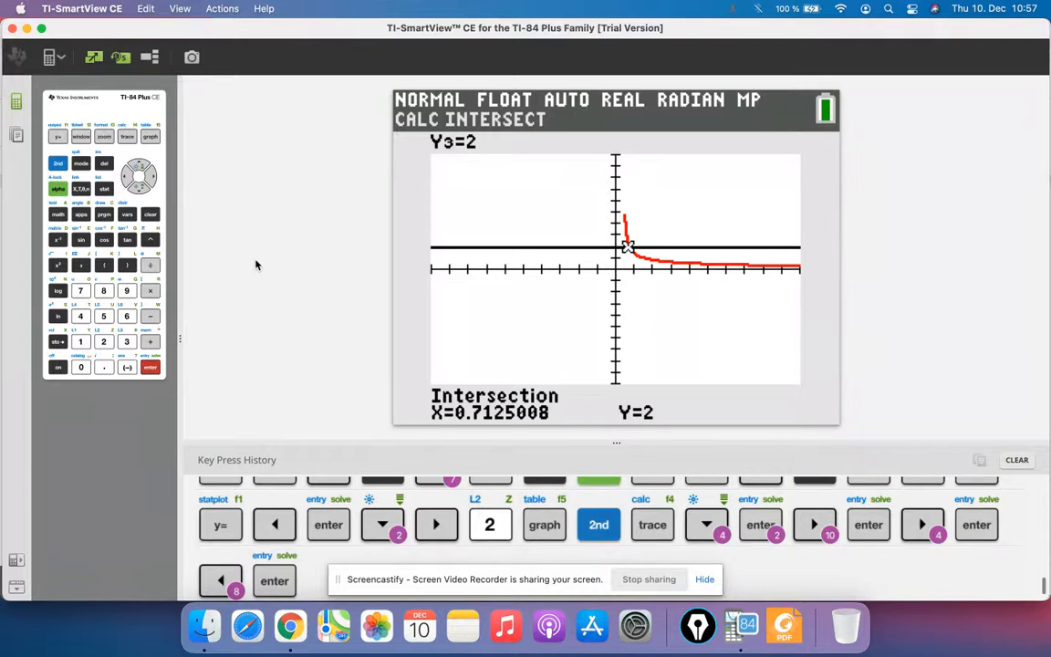
mouse_move(139, 176)
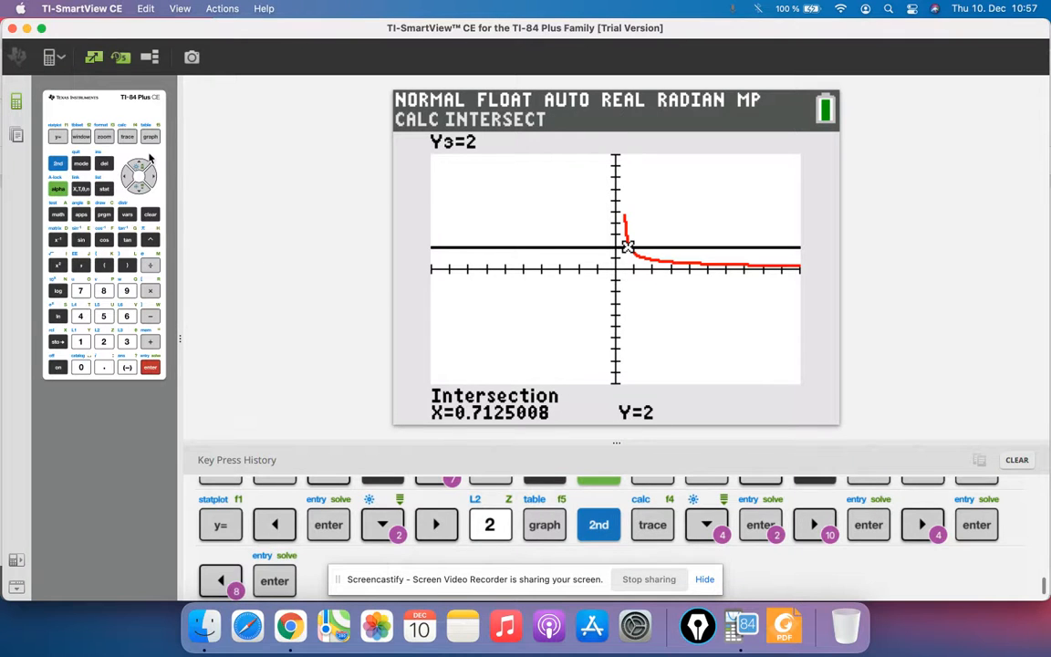